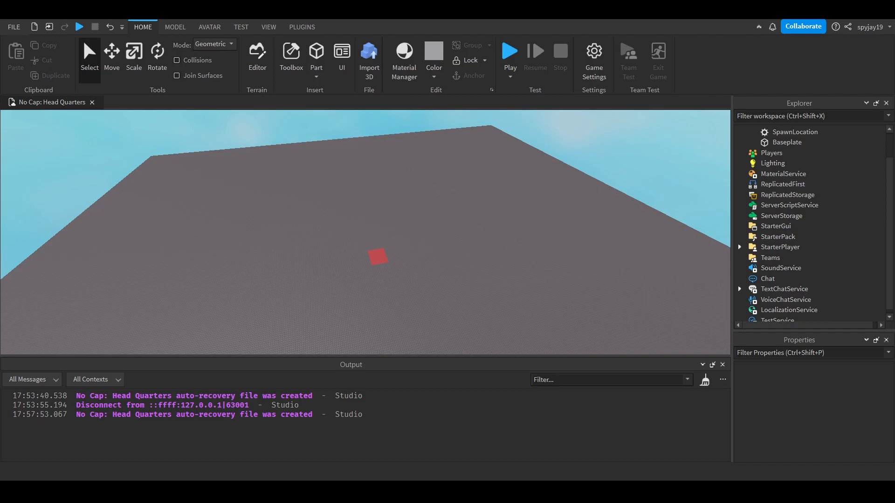
- Insert a new Script into ServerScriptService from the Explorer
left_click(788, 205)
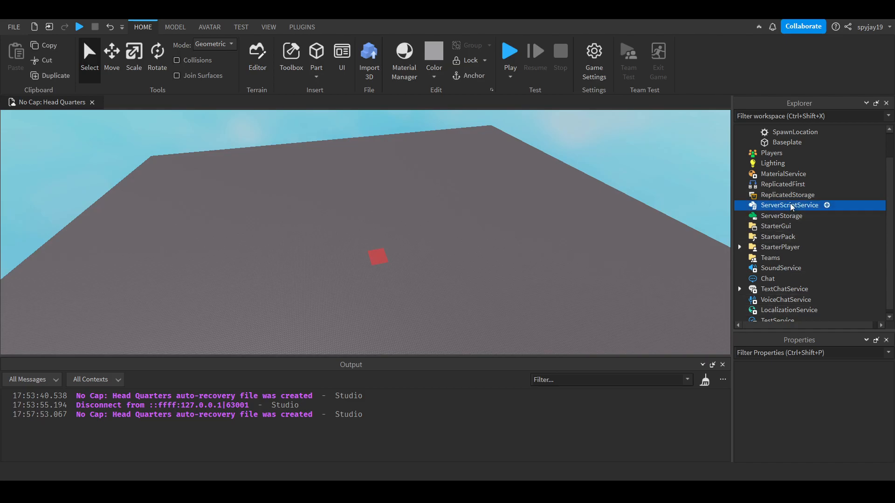
left_click(789, 205)
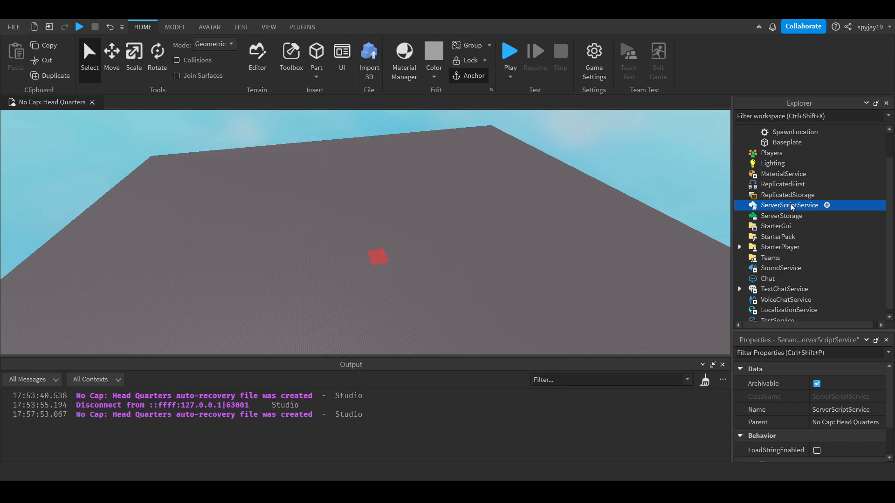
mouse_move(766, 252)
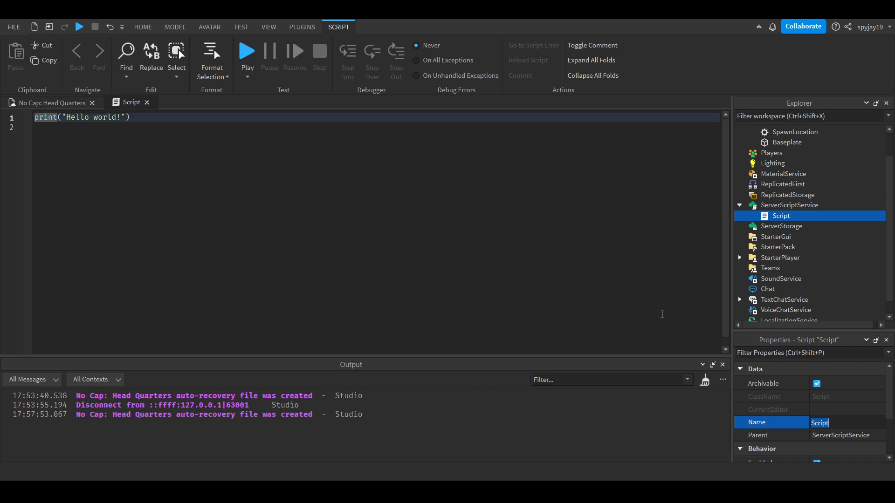
- Rename the script PlayerCountScript and connect a PlayerAdded function(plr)
type("PlayerCount")
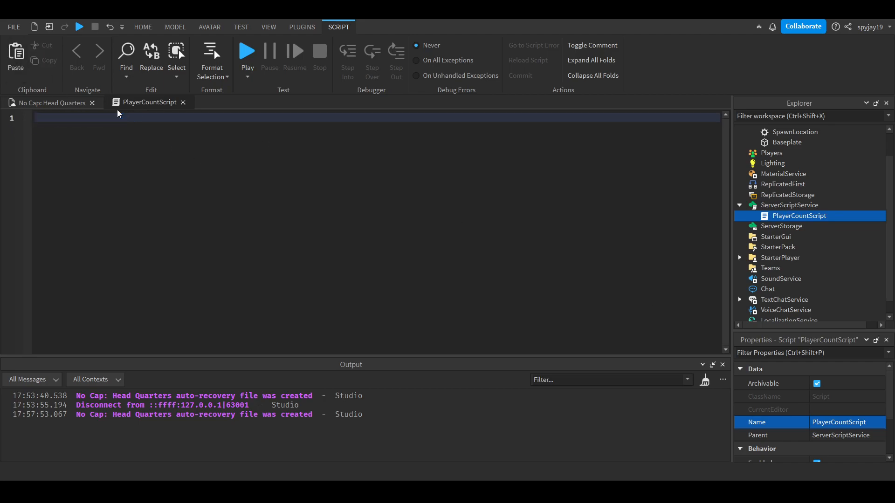
type("game.pl")
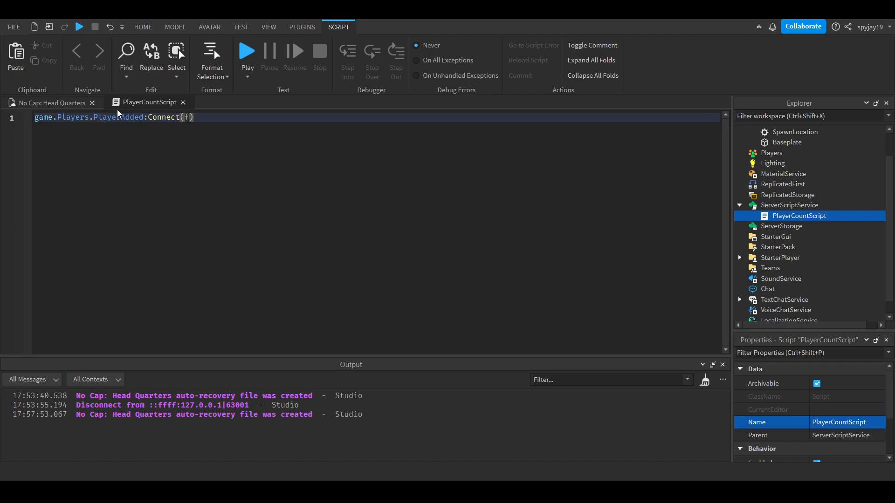
type("unction(plr")
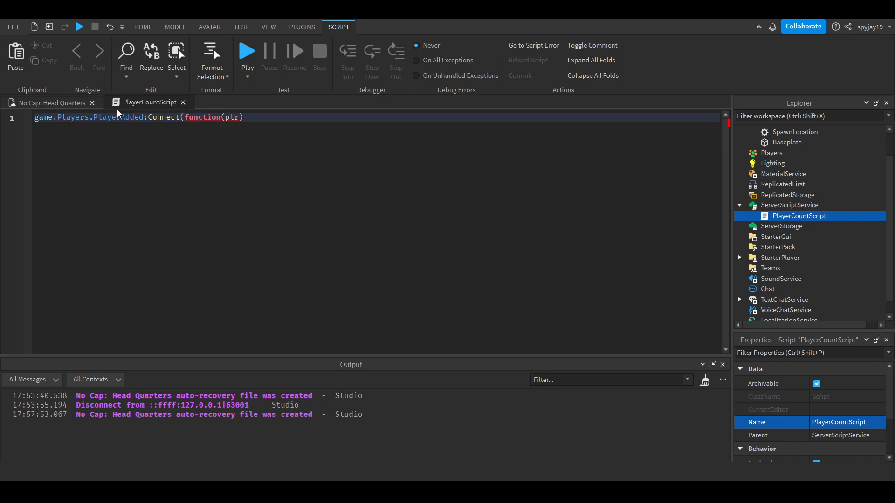
type("plr")
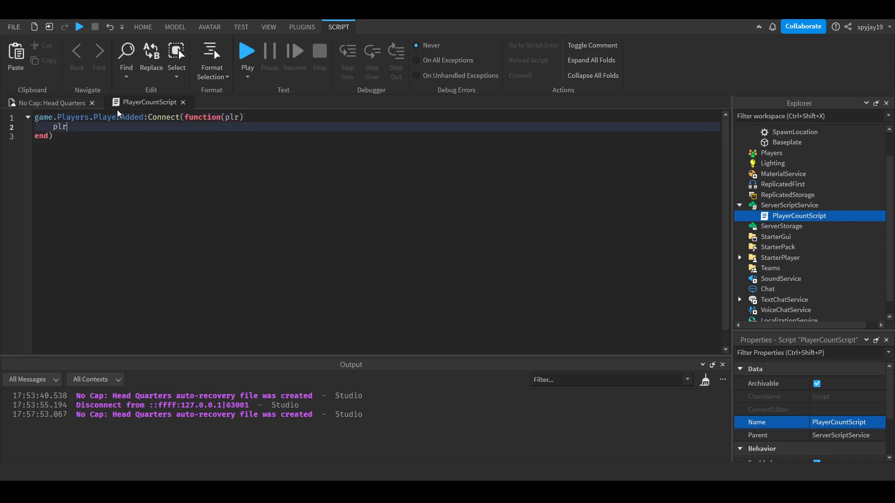
- Connect plr.Chatted to a function checking if msg == ":plrcount"
type(".Chatted:Connect(function(")
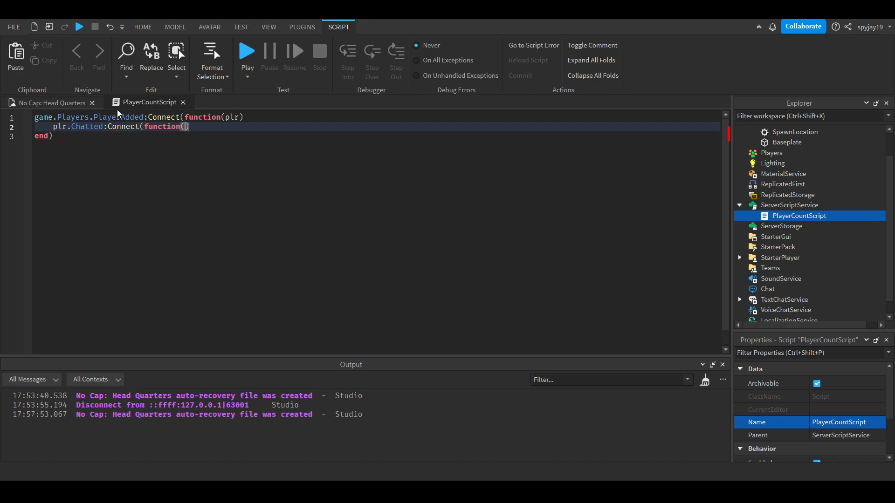
type("msg)")
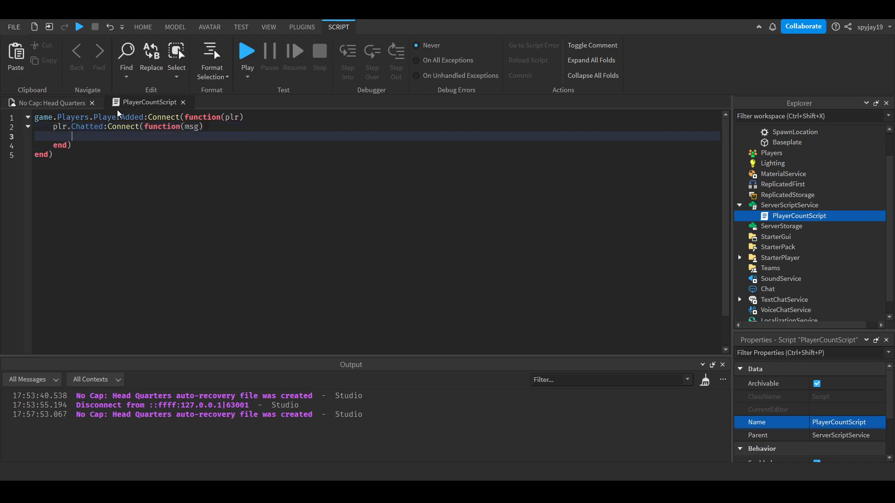
type("if msg ==")
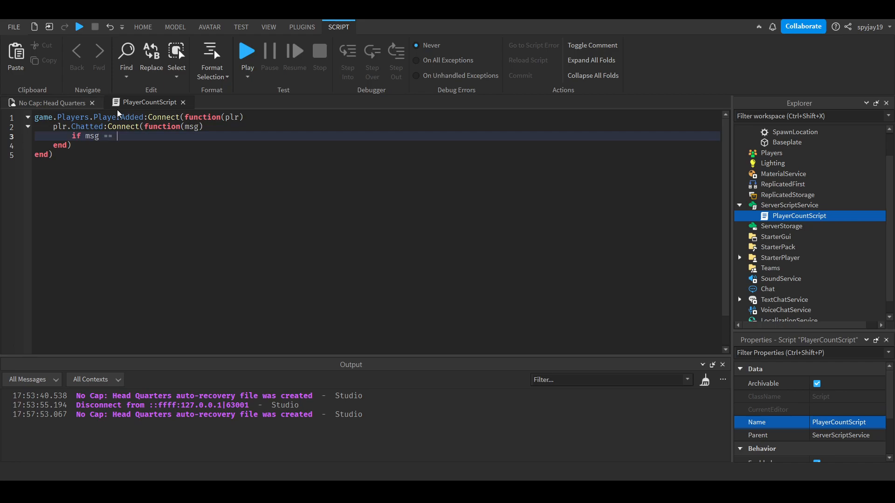
type("\":pl\"")
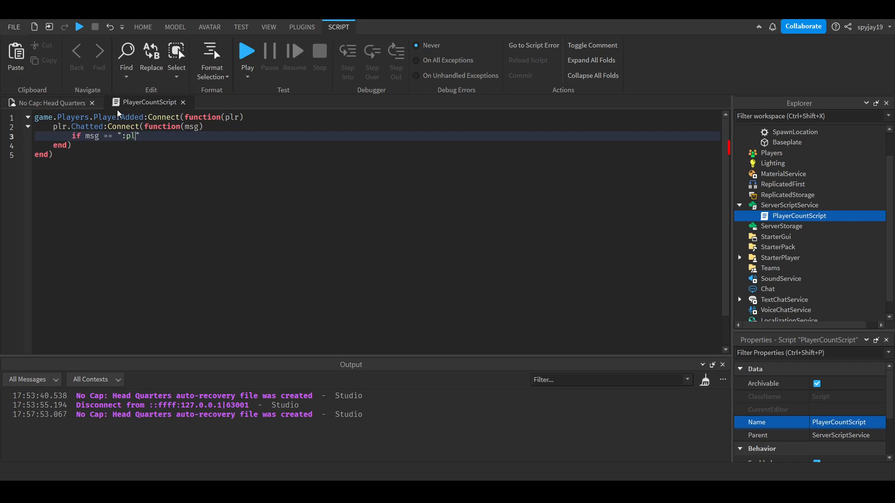
type("rcount")
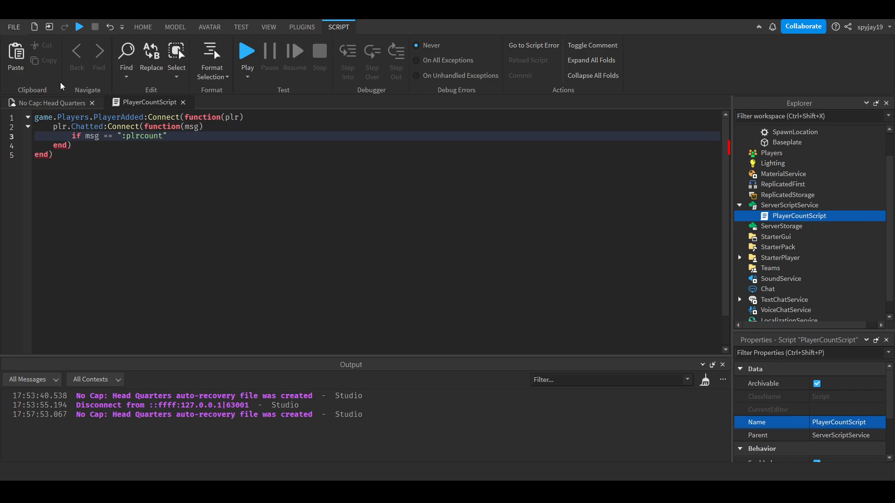
mouse_move(238, 122)
type("for")
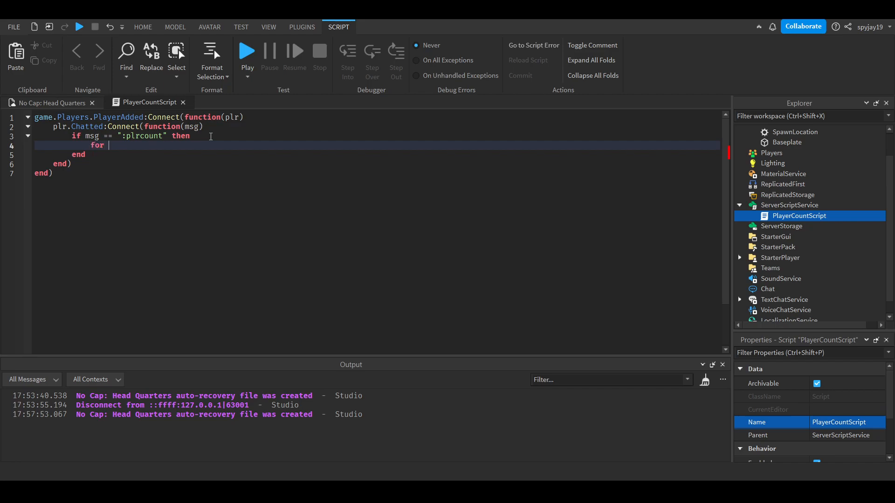
- Add a for i,v in pairs loop over the game's players
type("i,v in")
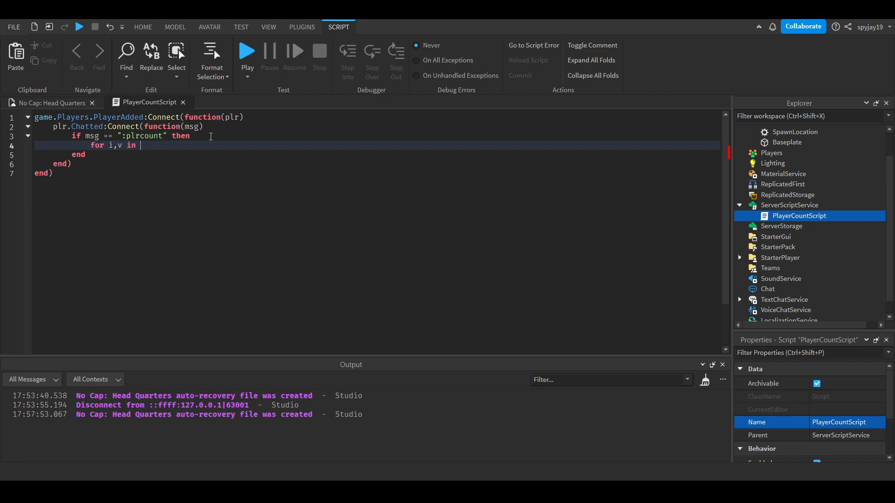
type("pairs(game.ple")
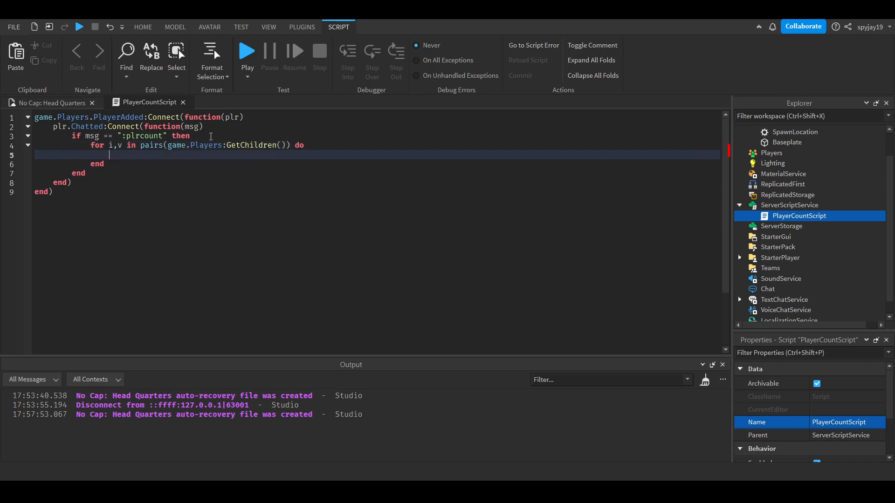
type("i")
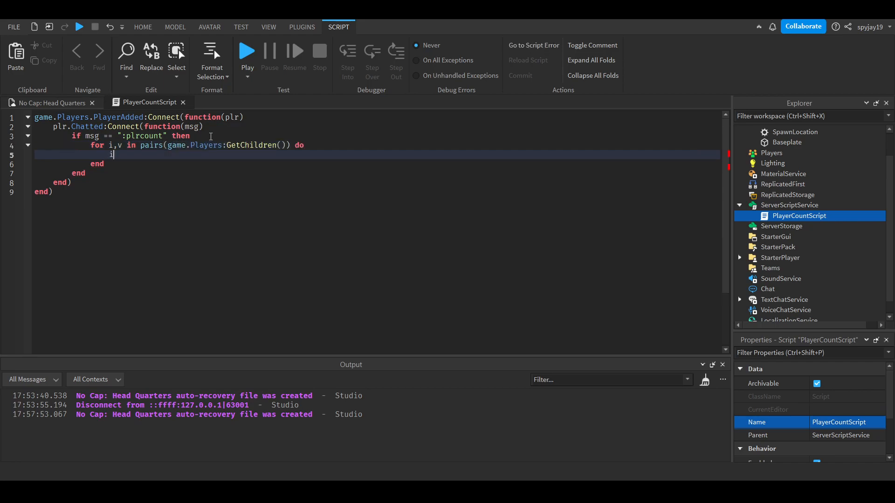
type("f")
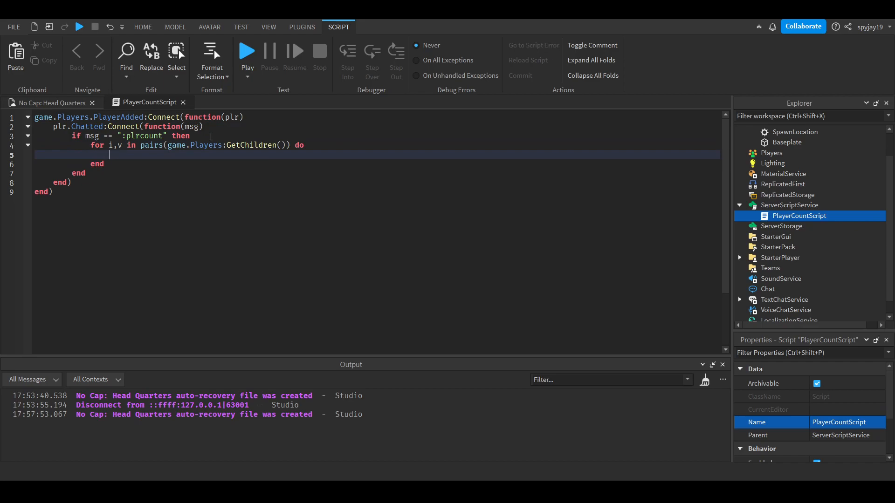
- Declare local PlayerCountMessage = Instance.new("Message") inside the loop
type("local")
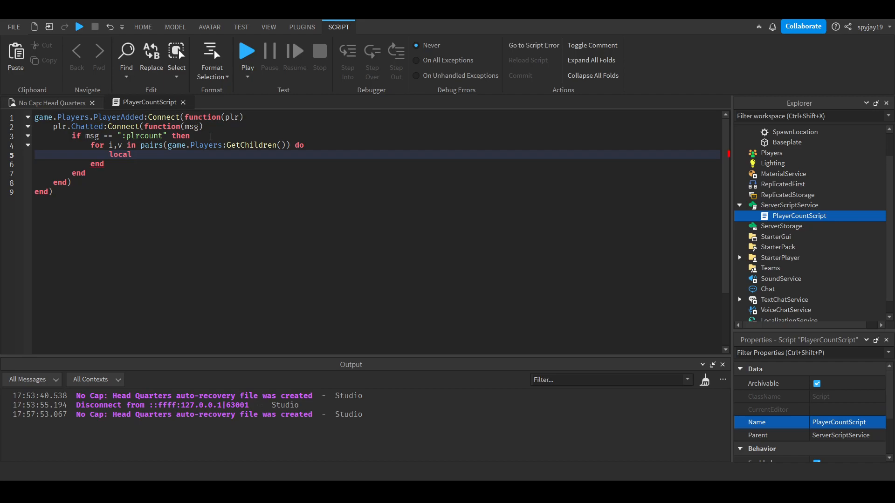
type("PlayerCountM")
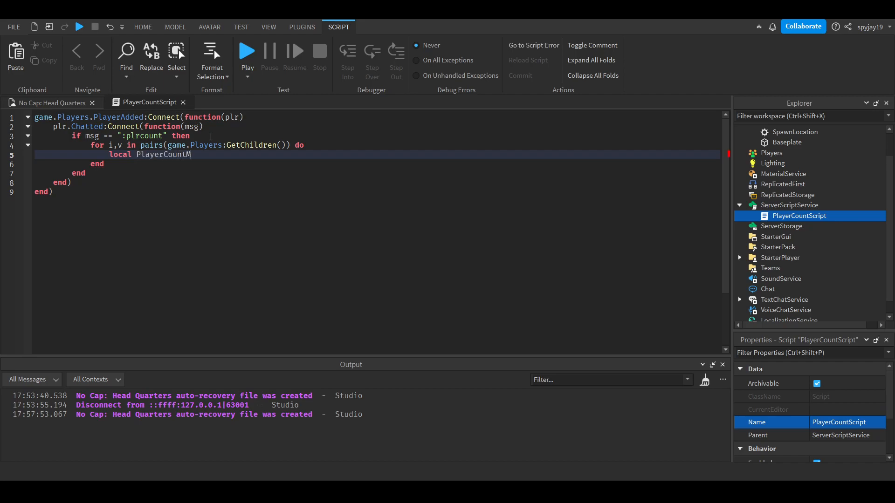
type("essage = Instance")
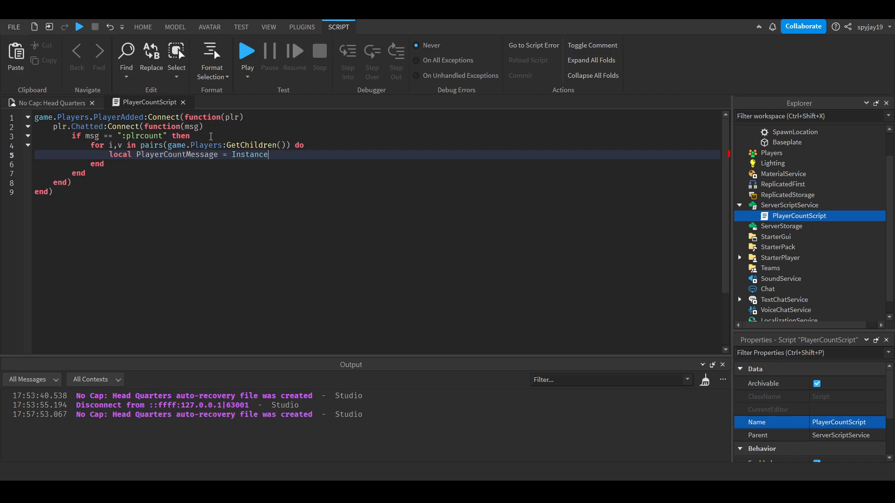
type(".new(\"Message\")")
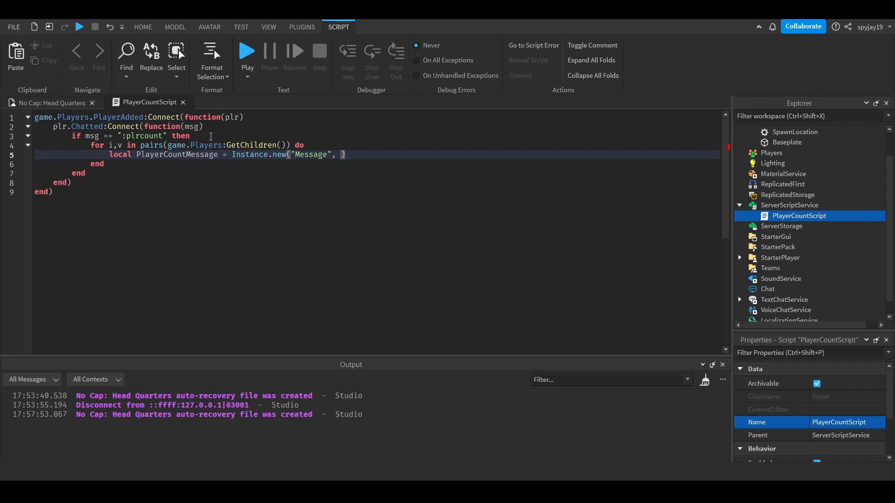
type("p")
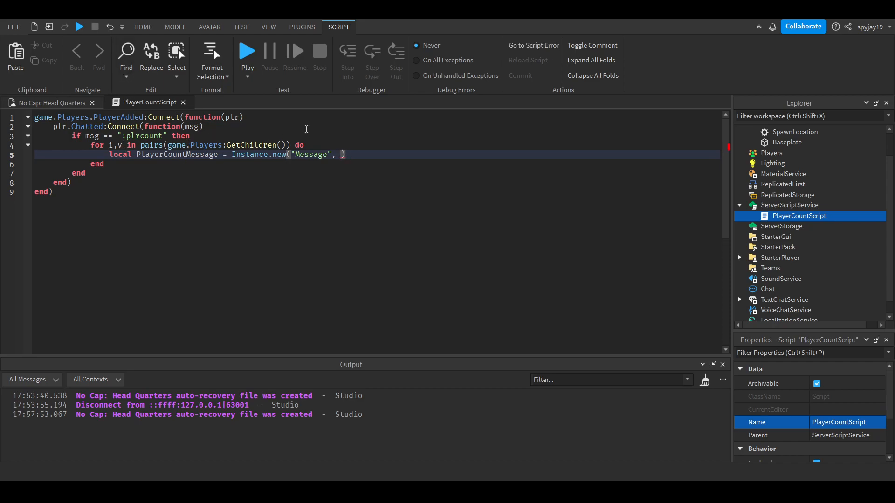
mouse_move(290, 187)
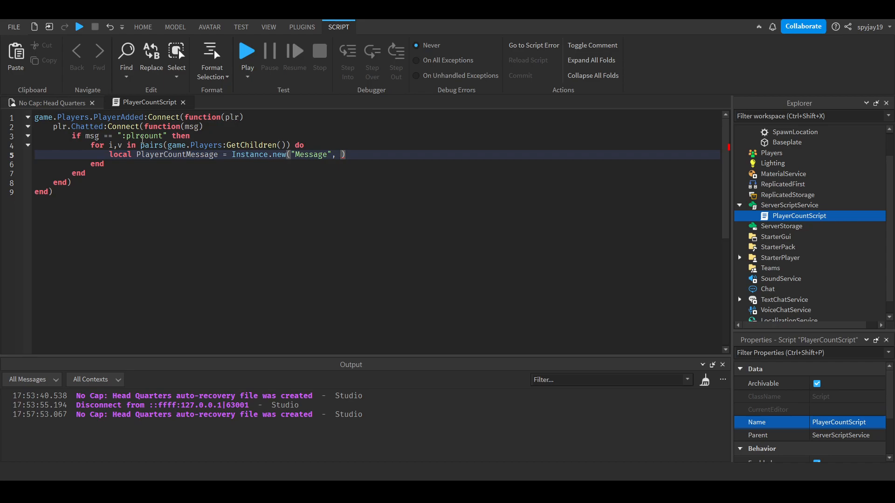
mouse_move(329, 29)
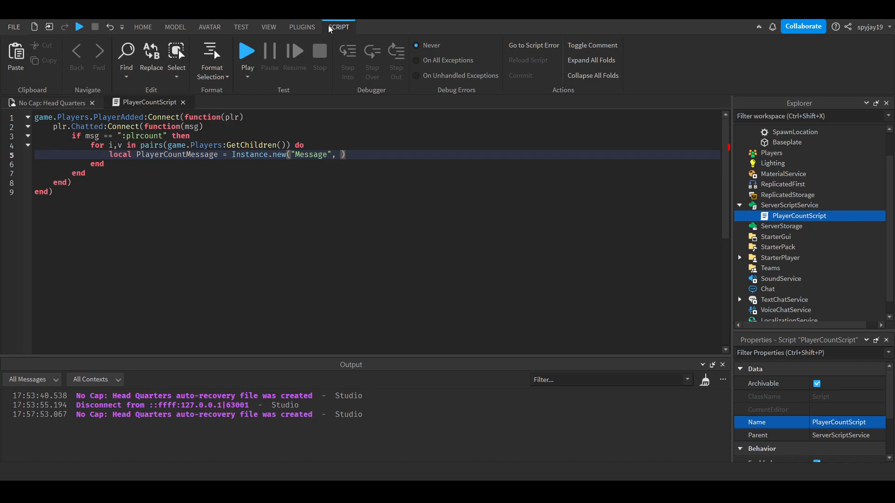
- Parent the Message to plr.PlayerGui, set Text to "Player Count: "..i, and add wait(2)
type("plr.PlayerGui")
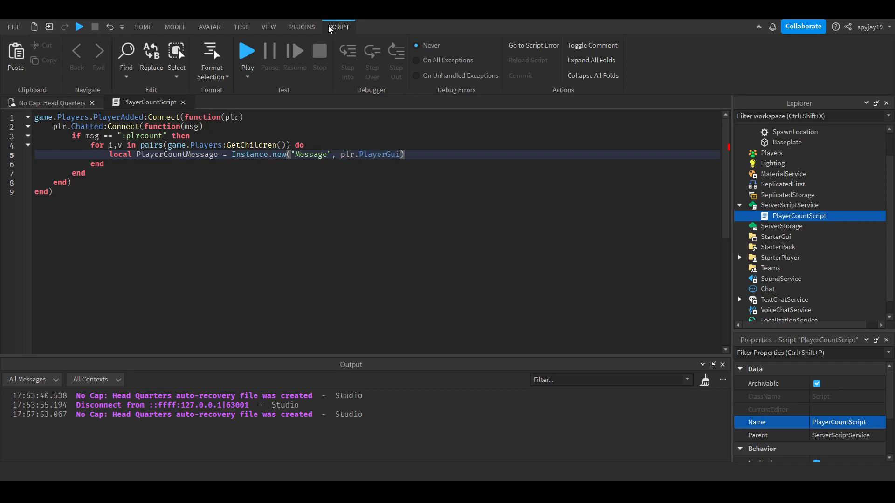
type("PlayerCountMessage")
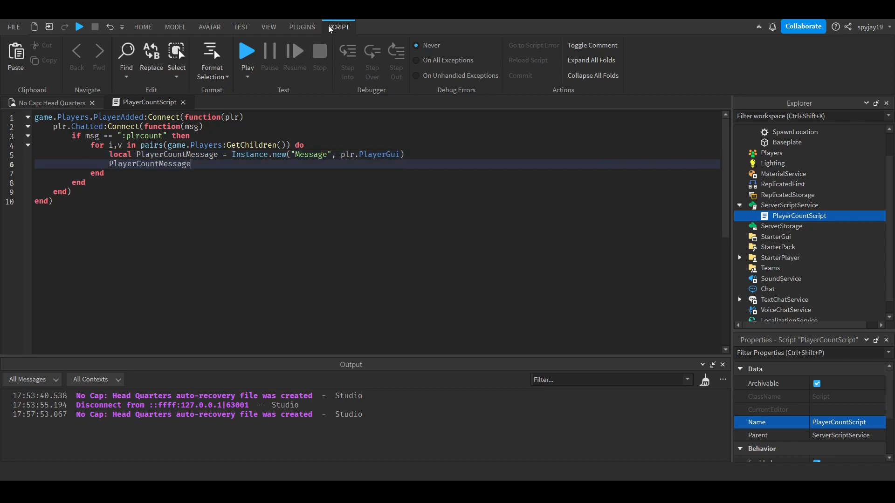
type(".Text")
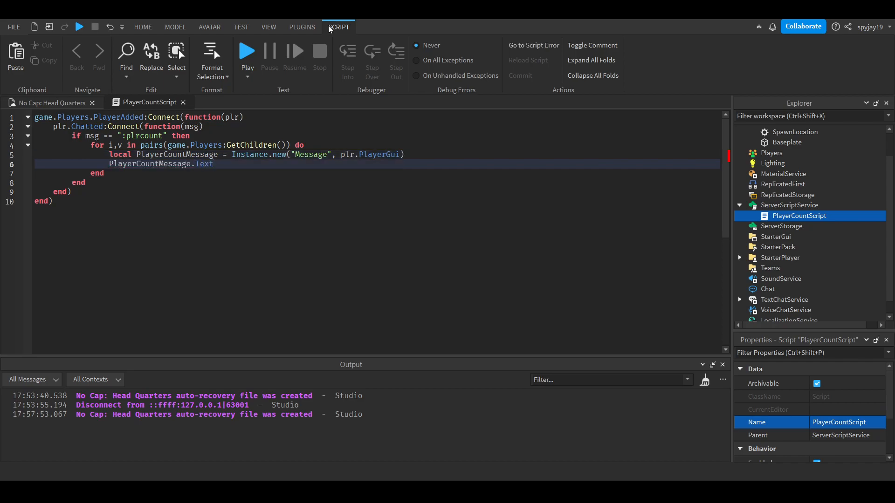
type("= \"P\"")
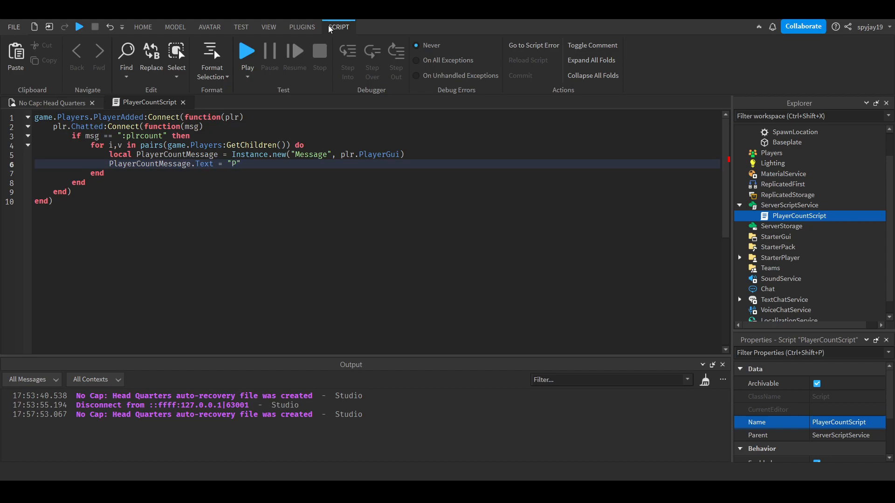
type("layer Count:")
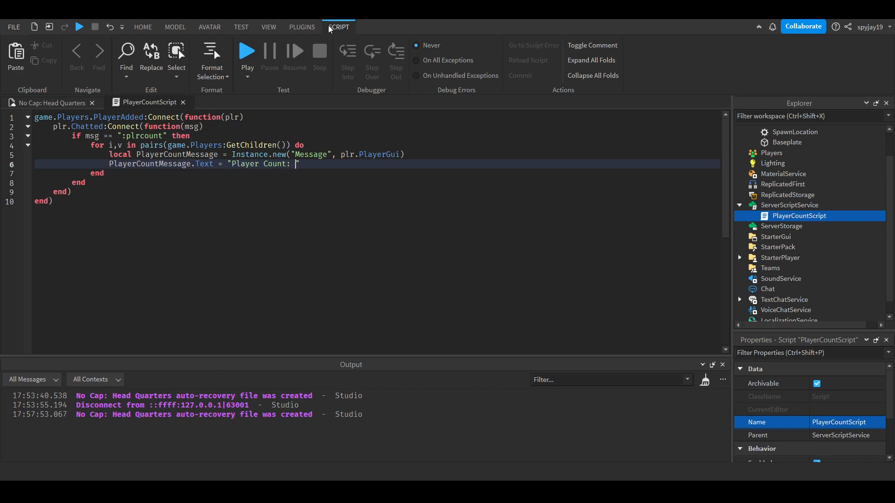
type("\"..i")
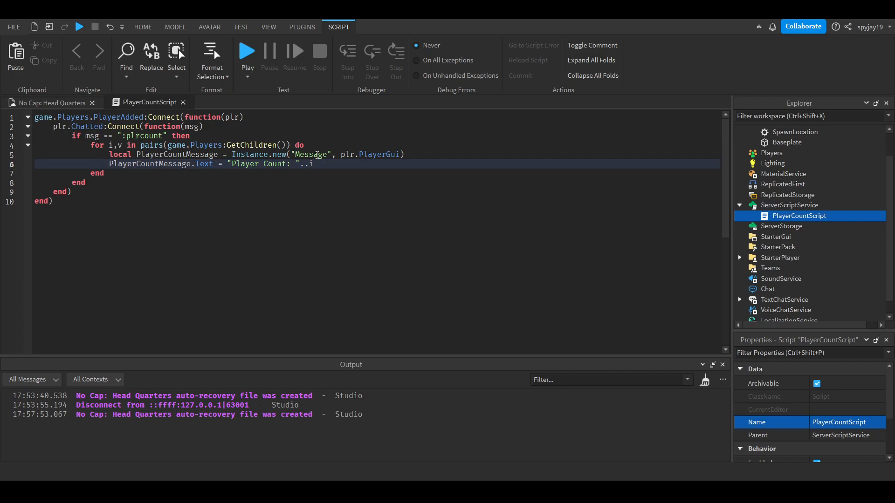
type("wait(2)")
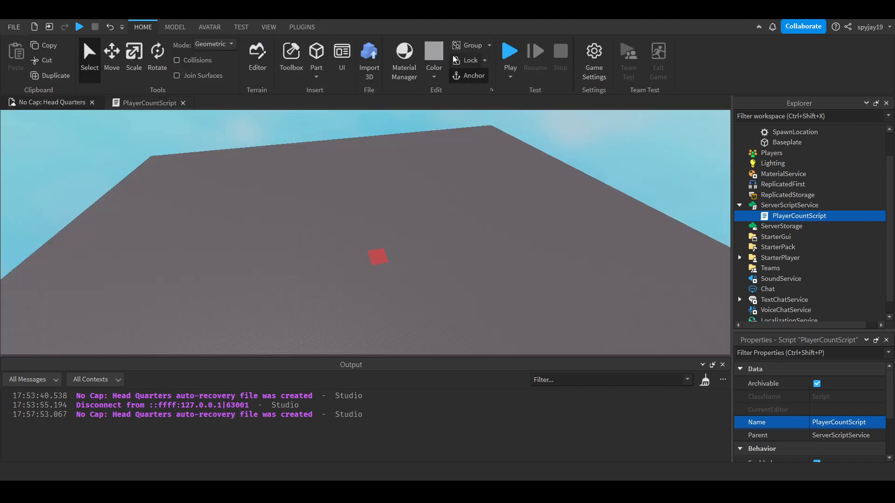
- Play-test the place, chatting :plrcount, then stop the test
left_click(509, 50)
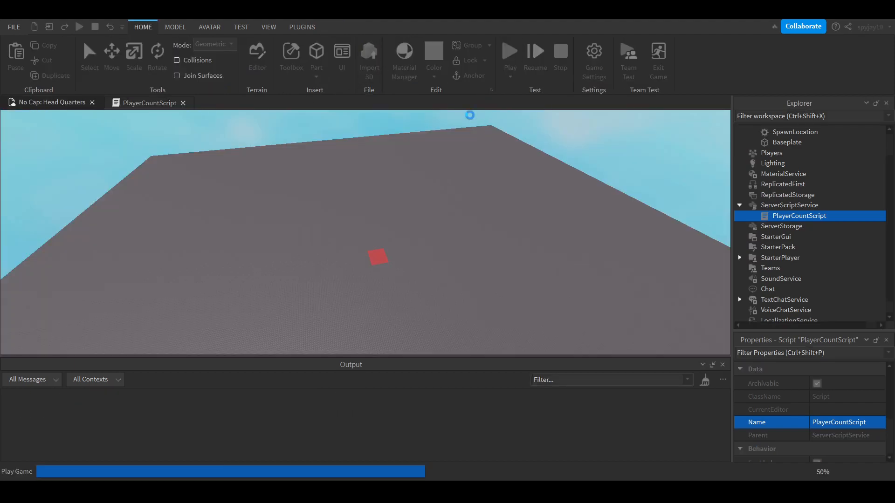
left_click(510, 51)
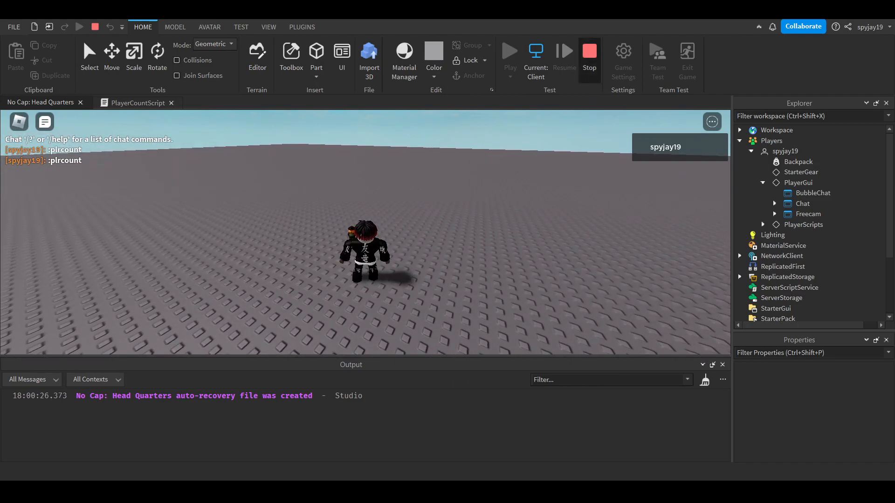
left_click(589, 51)
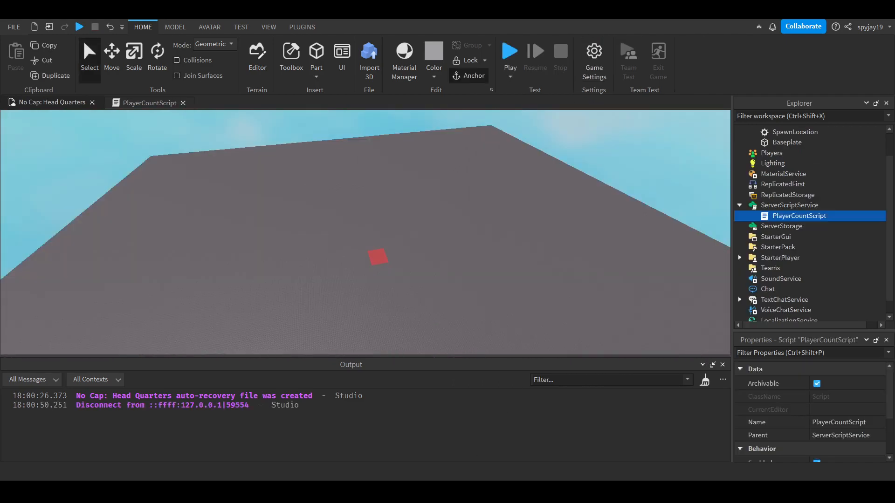